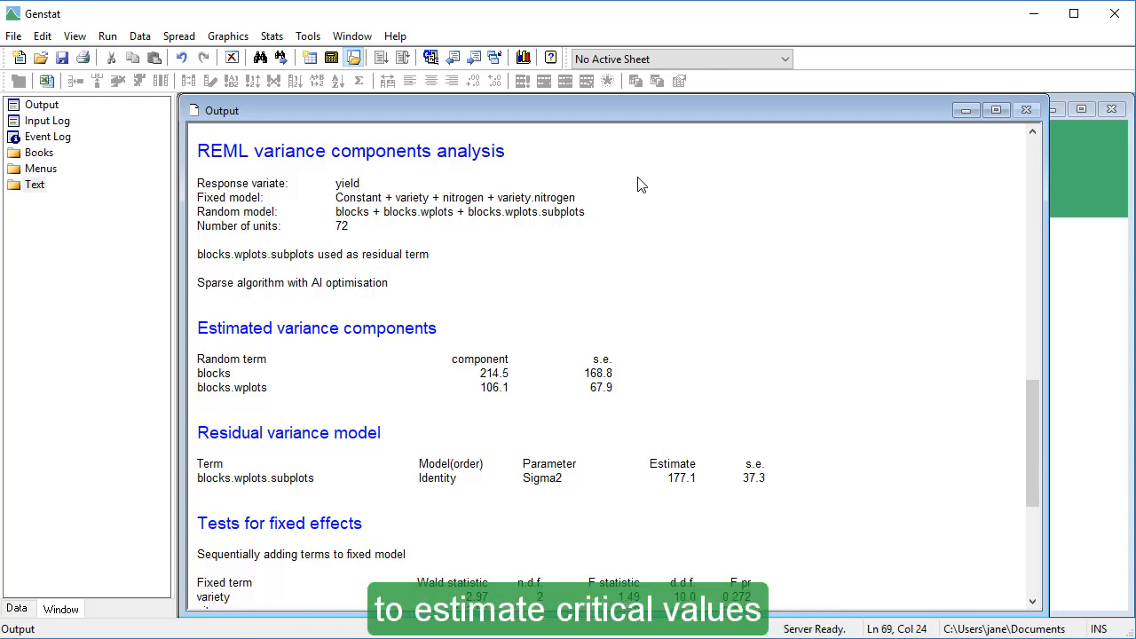
pyautogui.moveTo(955, 357)
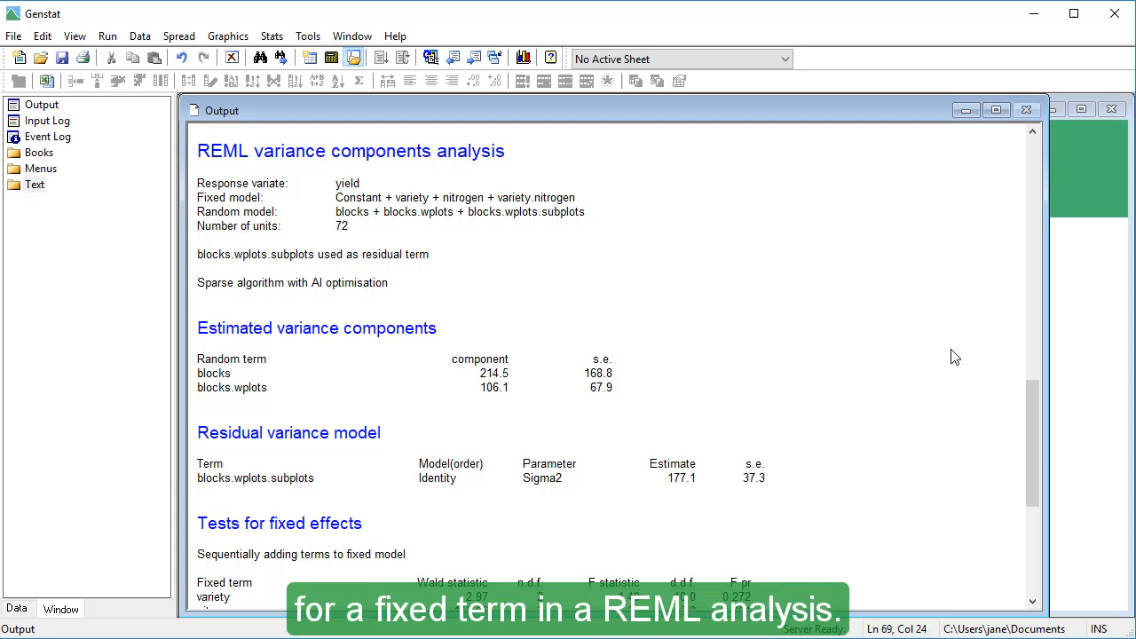
# Search the knowledge base for 'vcritical' and open the VCRITICAL procedure help page
pyautogui.scroll(-3)
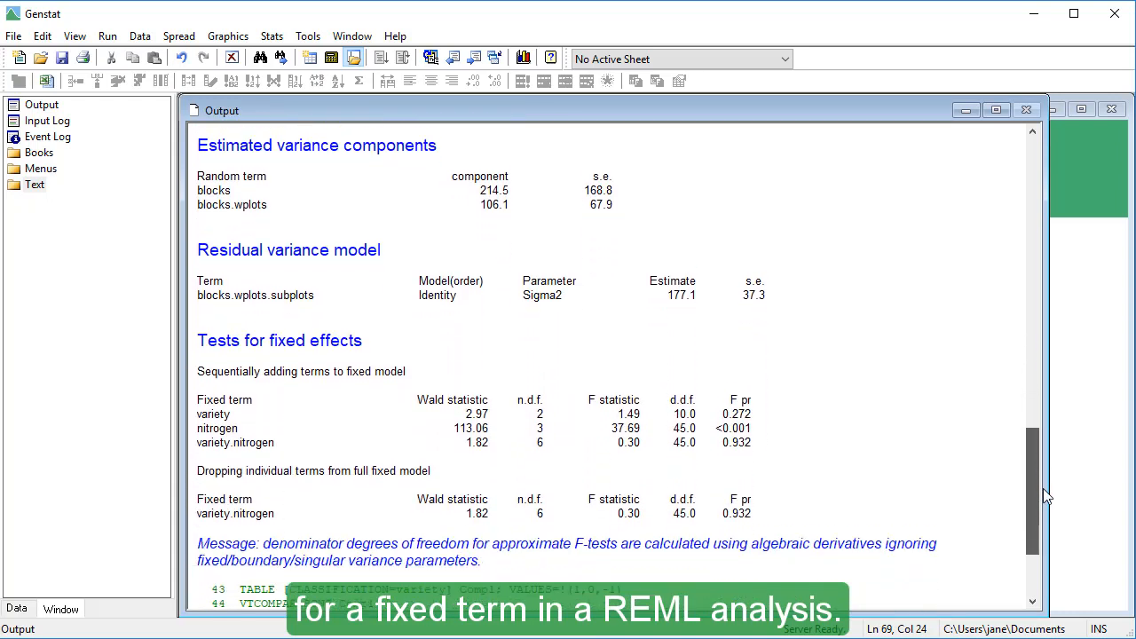
pyautogui.scroll(-3)
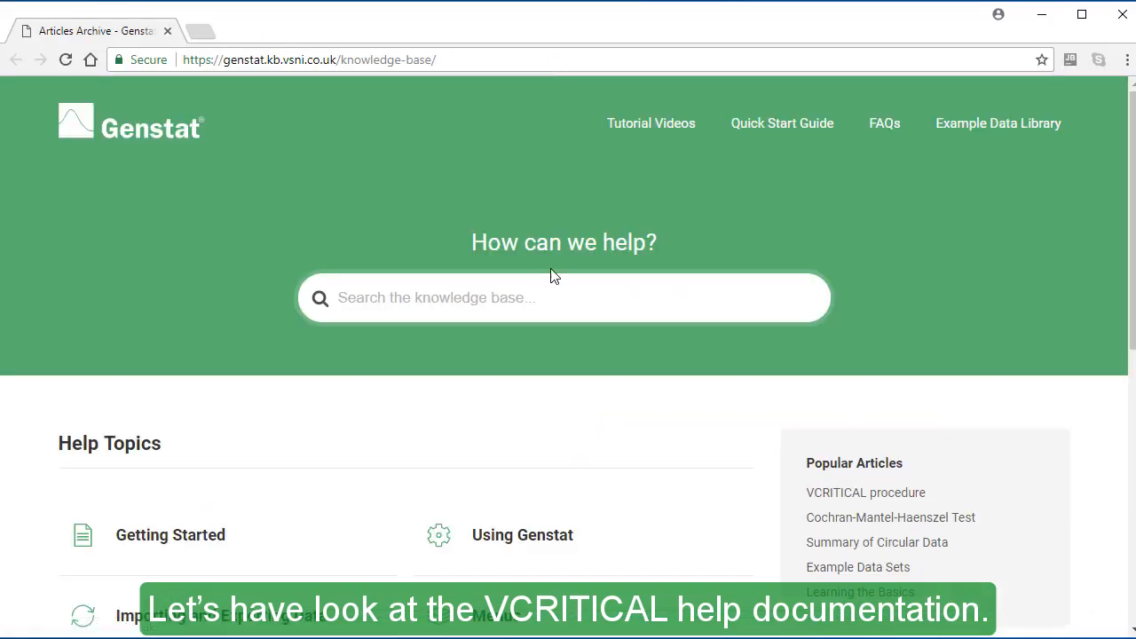
pyautogui.write('vcri')
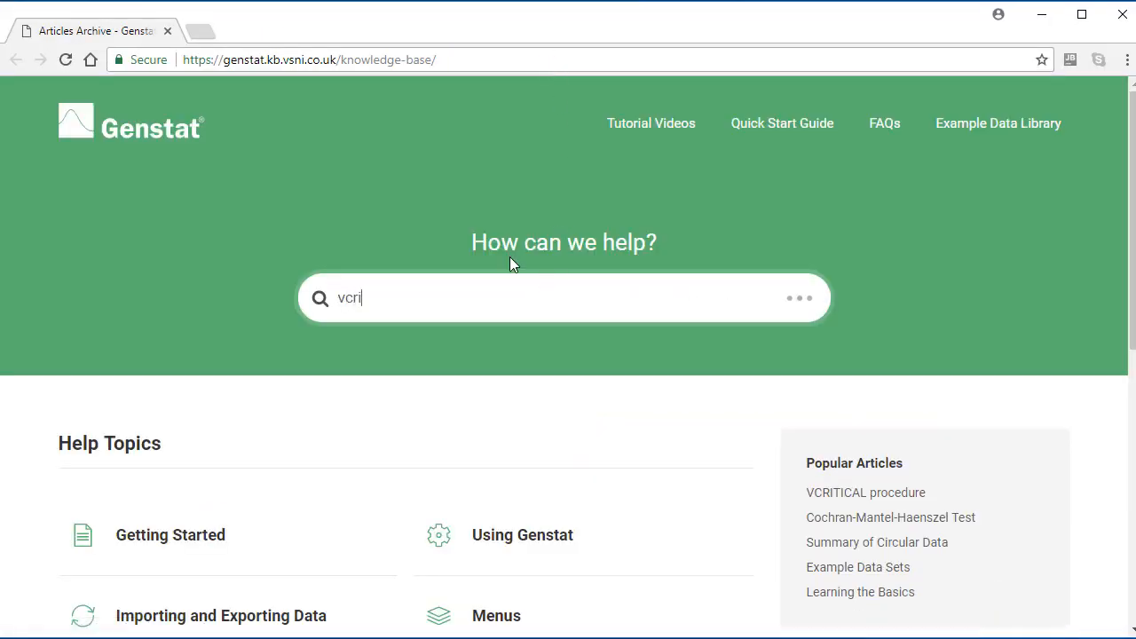
pyautogui.write('tical')
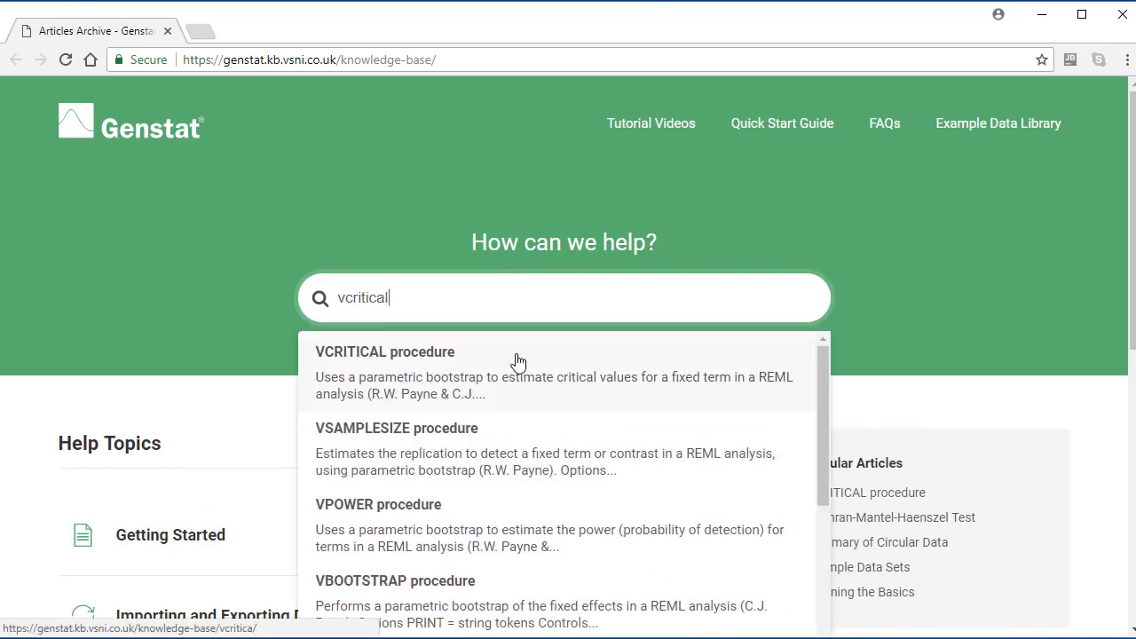
pyautogui.click(383, 351)
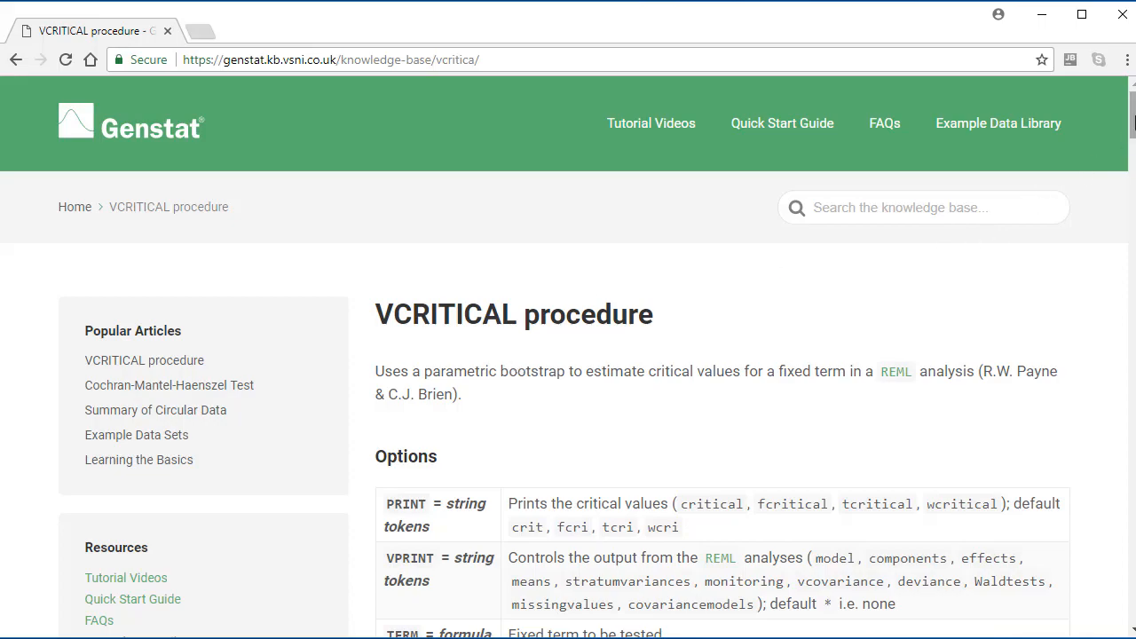
pyautogui.scroll(-3)
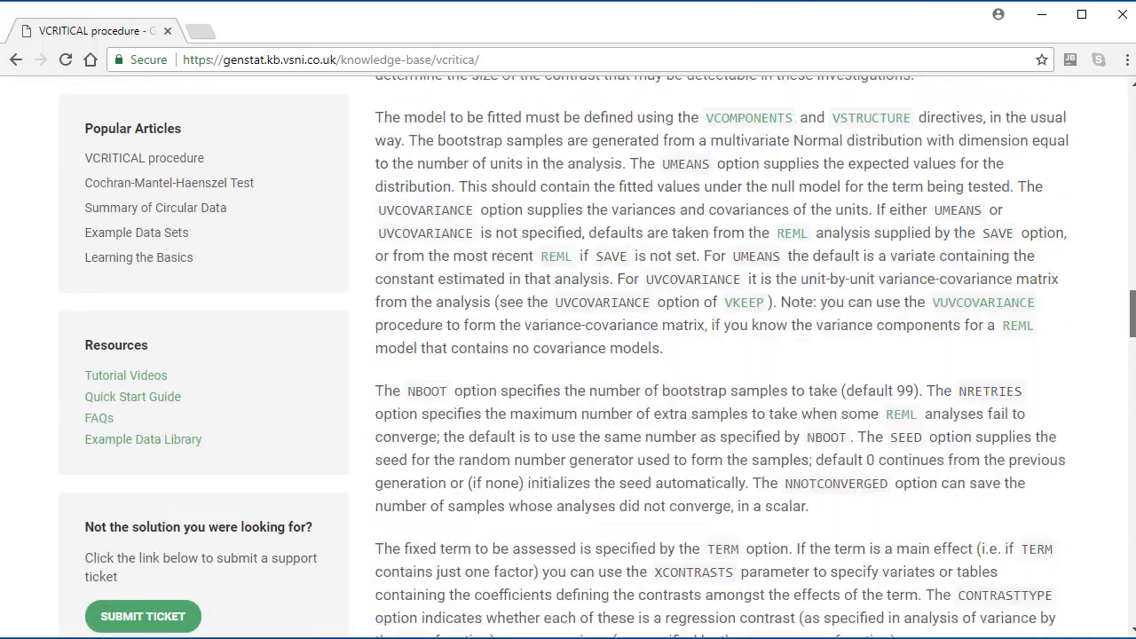
pyautogui.scroll(-3)
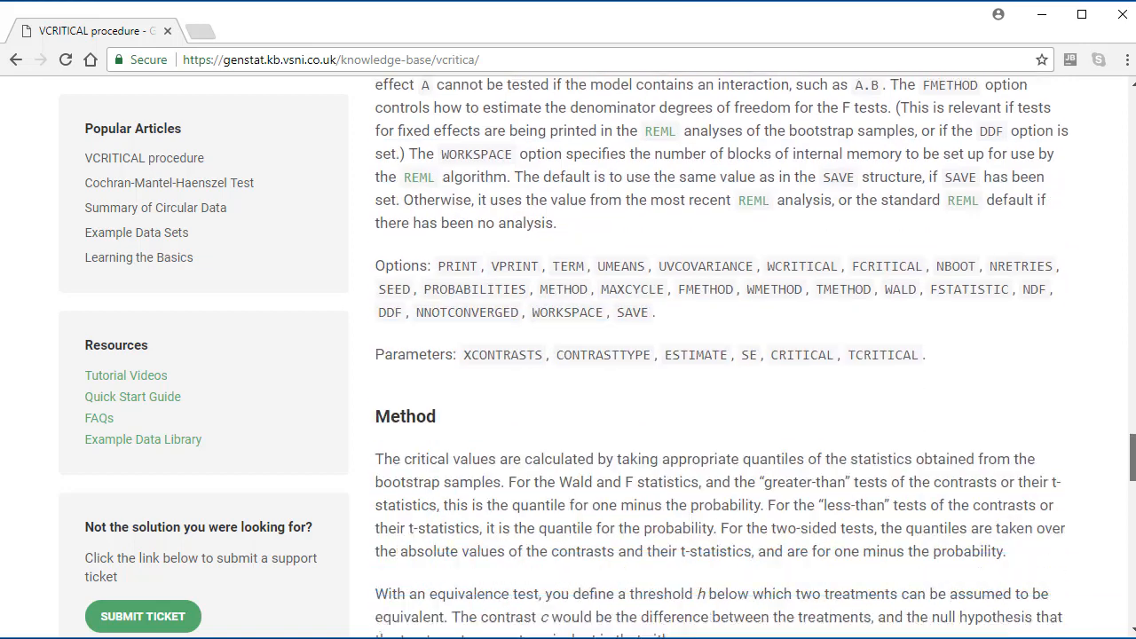
pyautogui.scroll(-3)
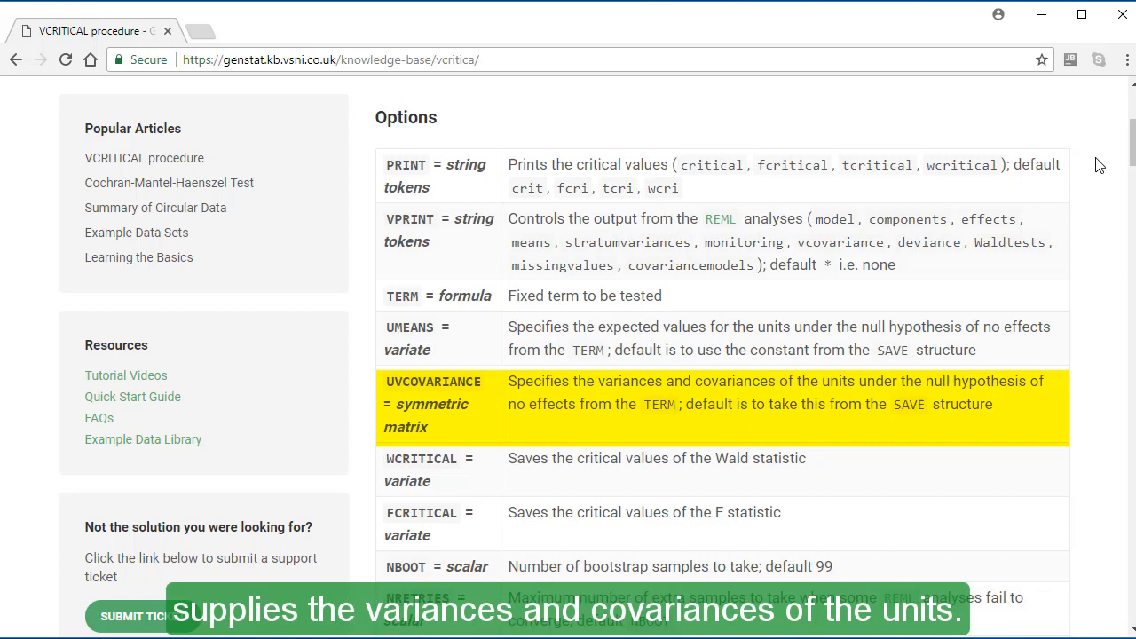
pyautogui.scroll(-3)
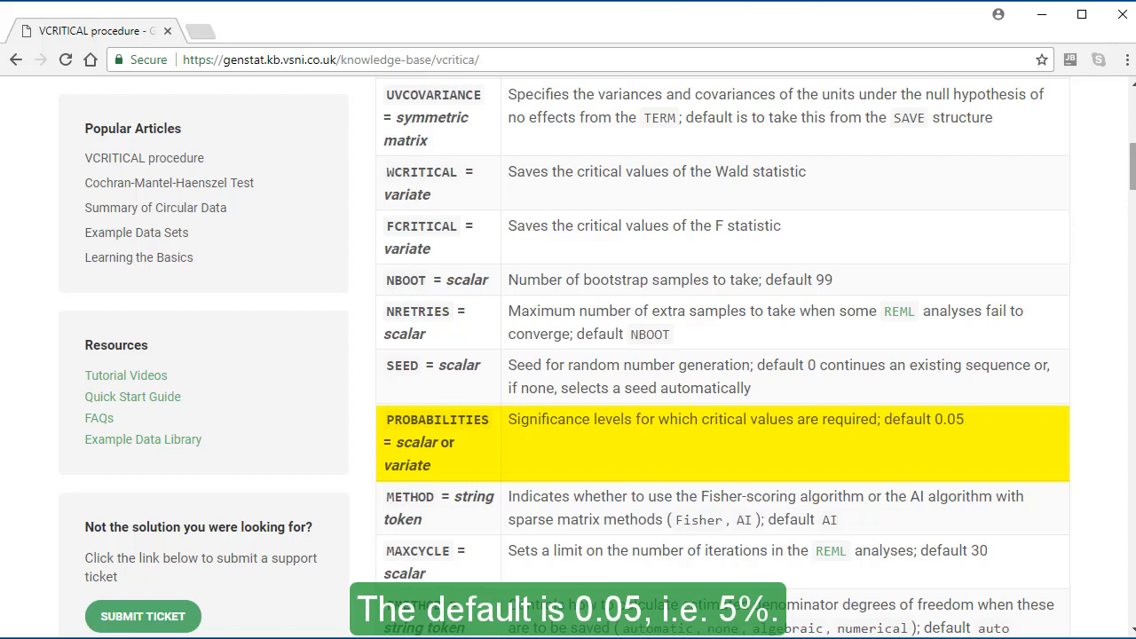
pyautogui.scroll(3)
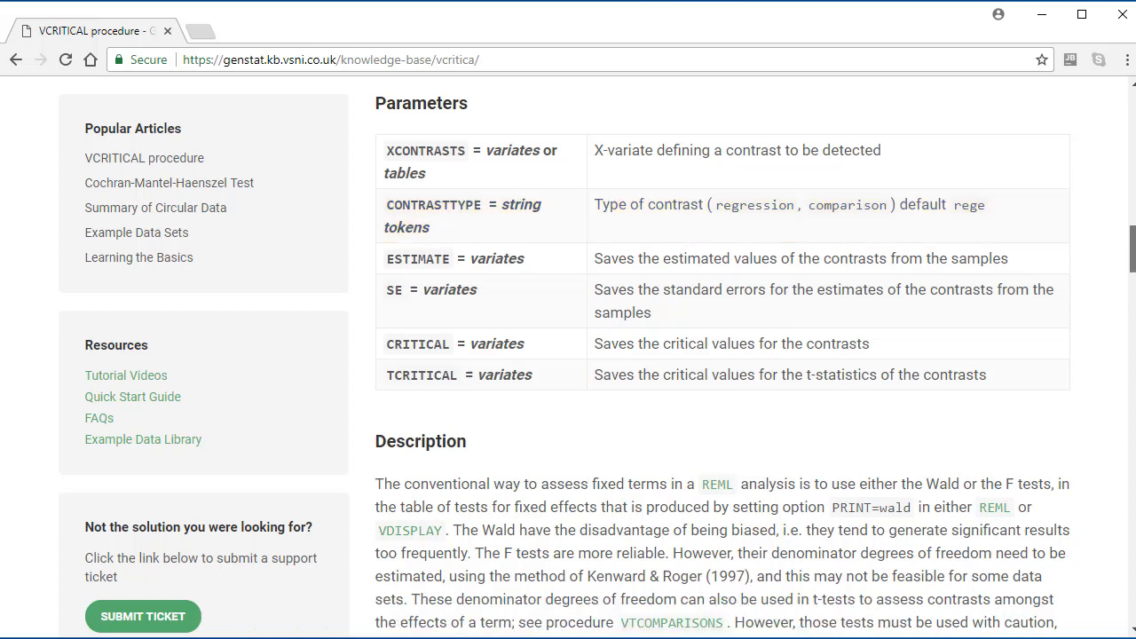
pyautogui.scroll(3)
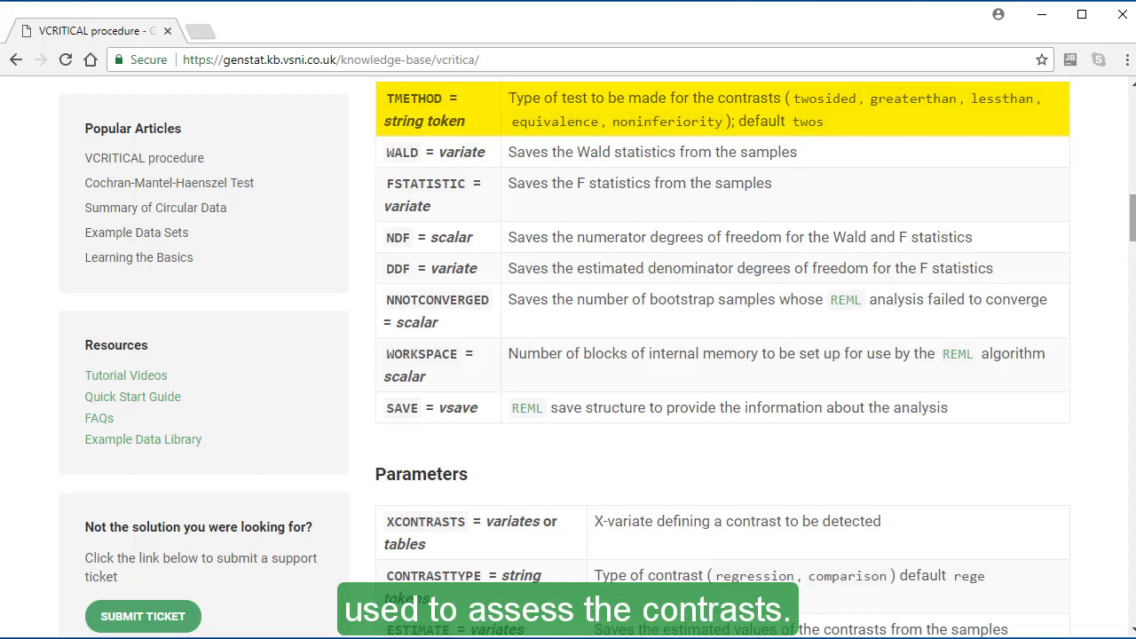
pyautogui.scroll(-3)
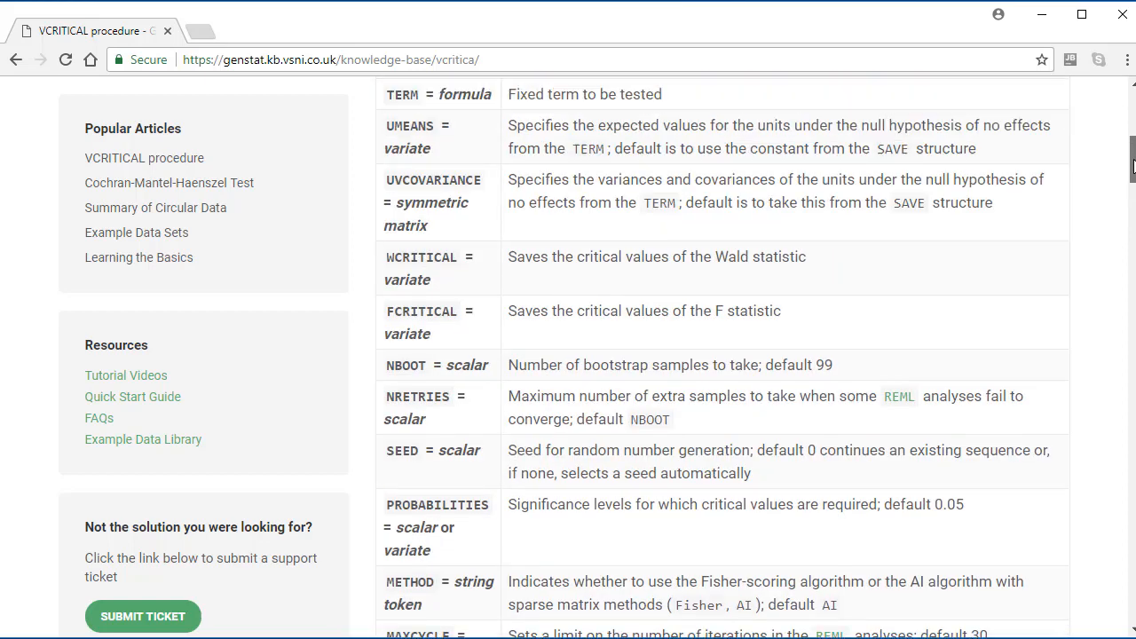
pyautogui.scroll(3)
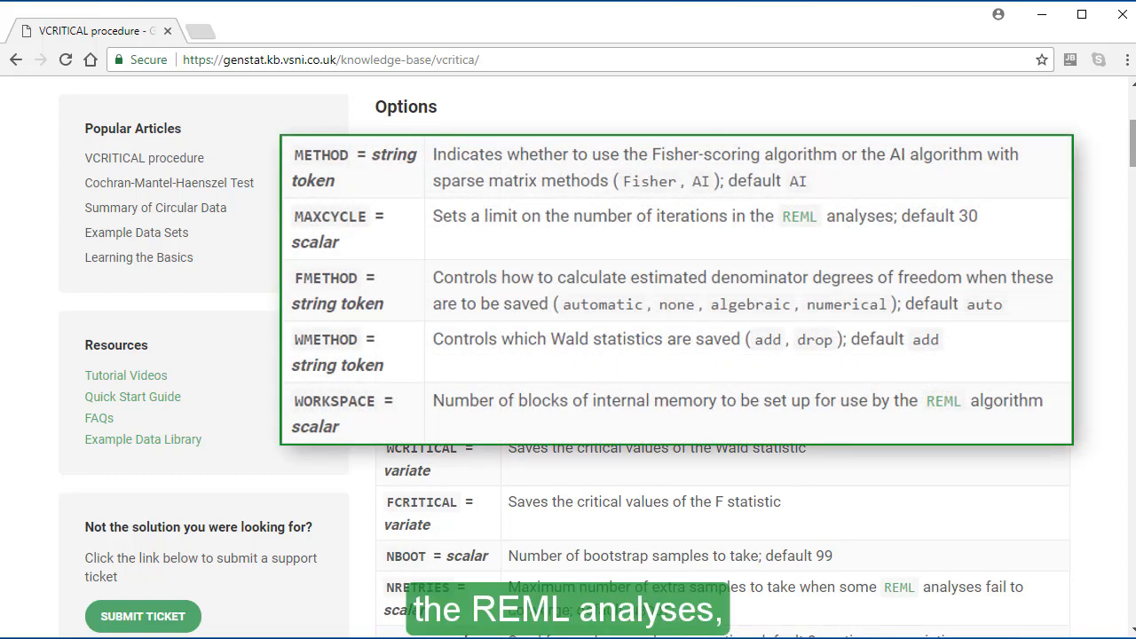
pyautogui.scroll(-3)
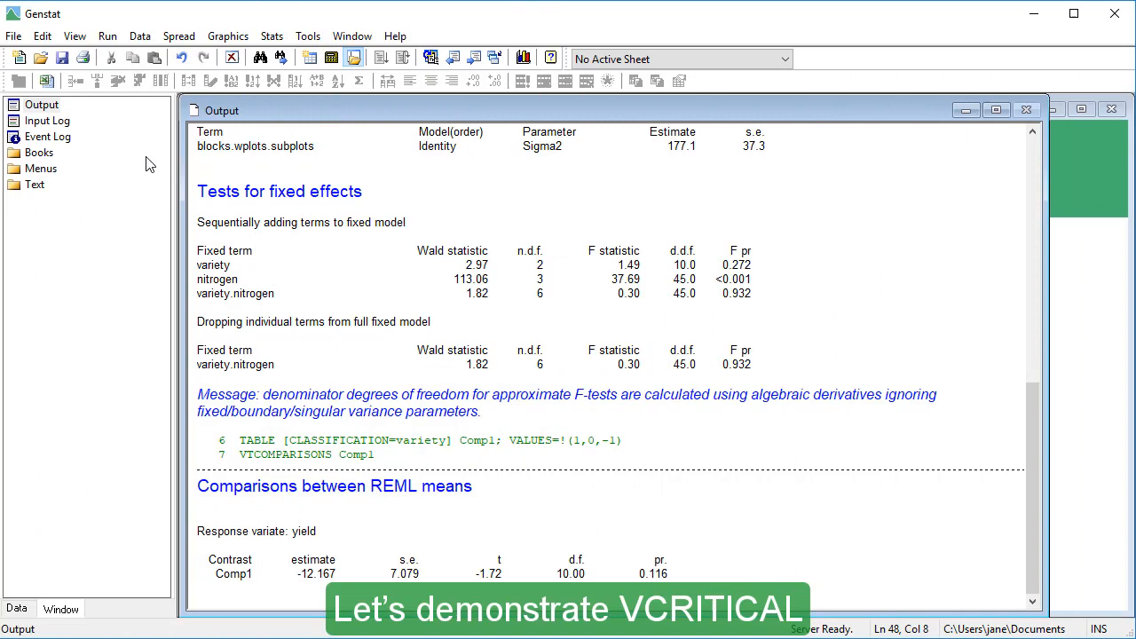
# Open the Oats.gsh example data set via File > Open Example Data Sets, searching 'oats'
pyautogui.click(14, 35)
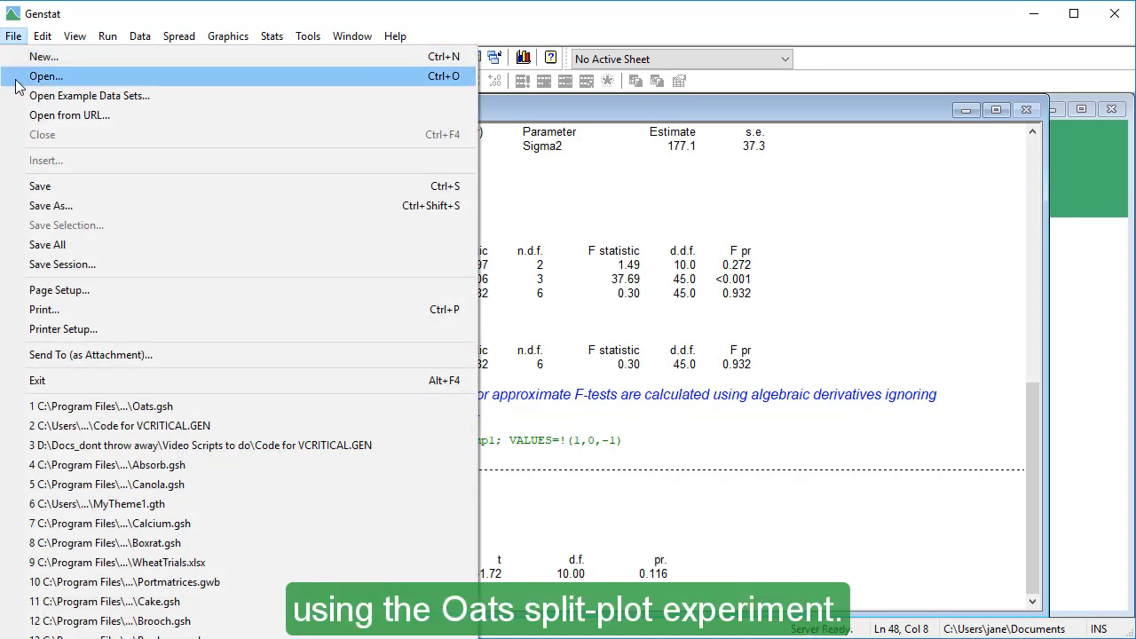
pyautogui.click(89, 96)
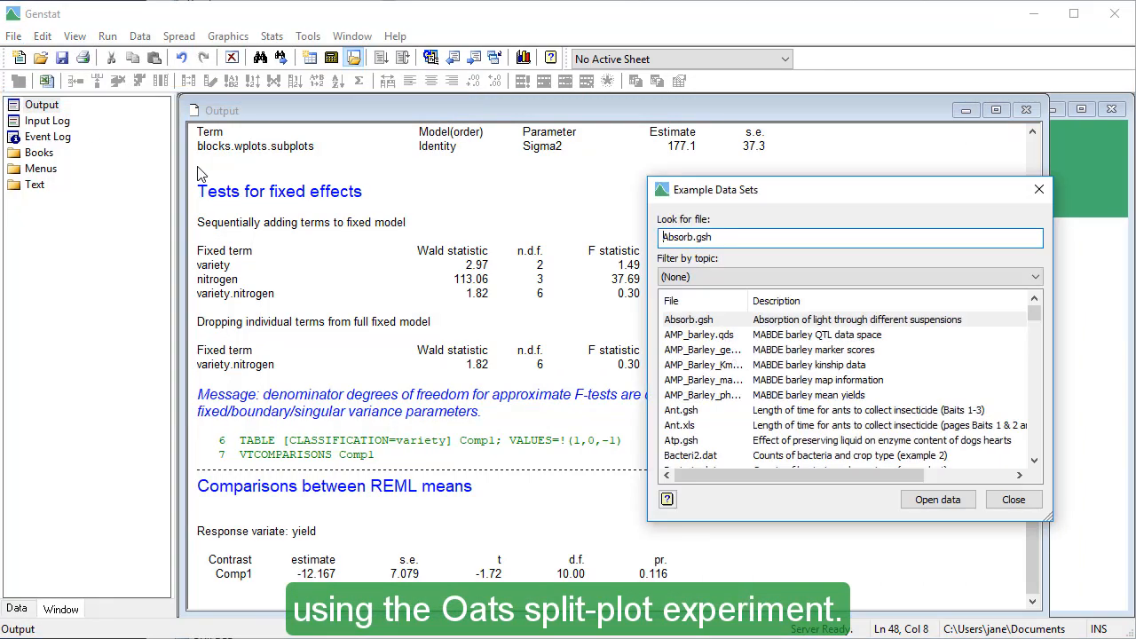
pyautogui.tripleClick(848, 238)
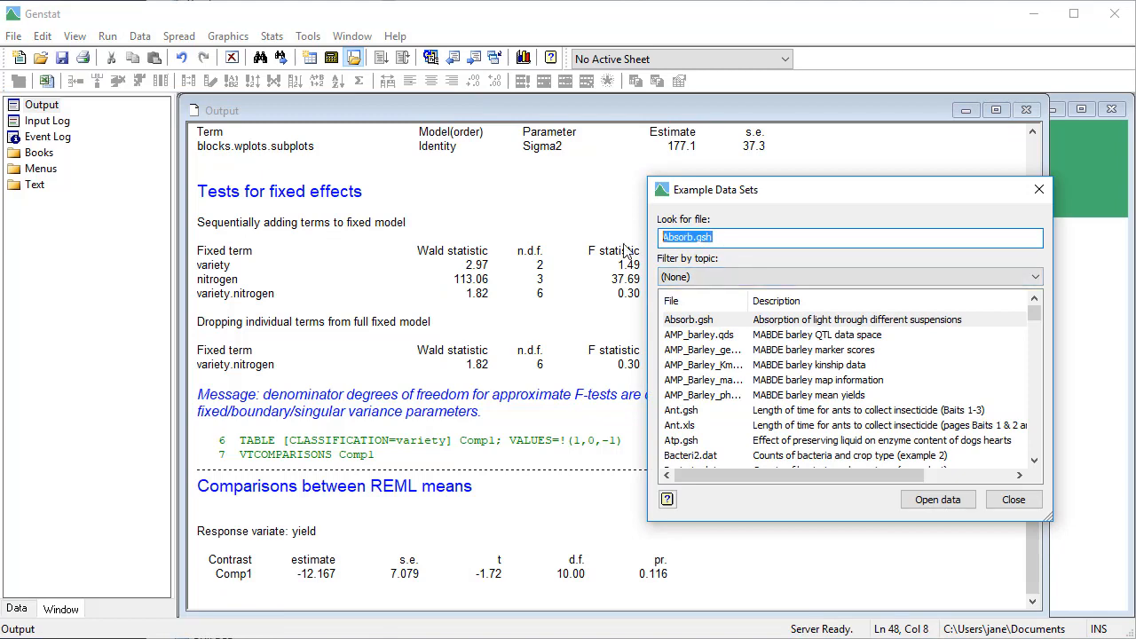
pyautogui.write('oats')
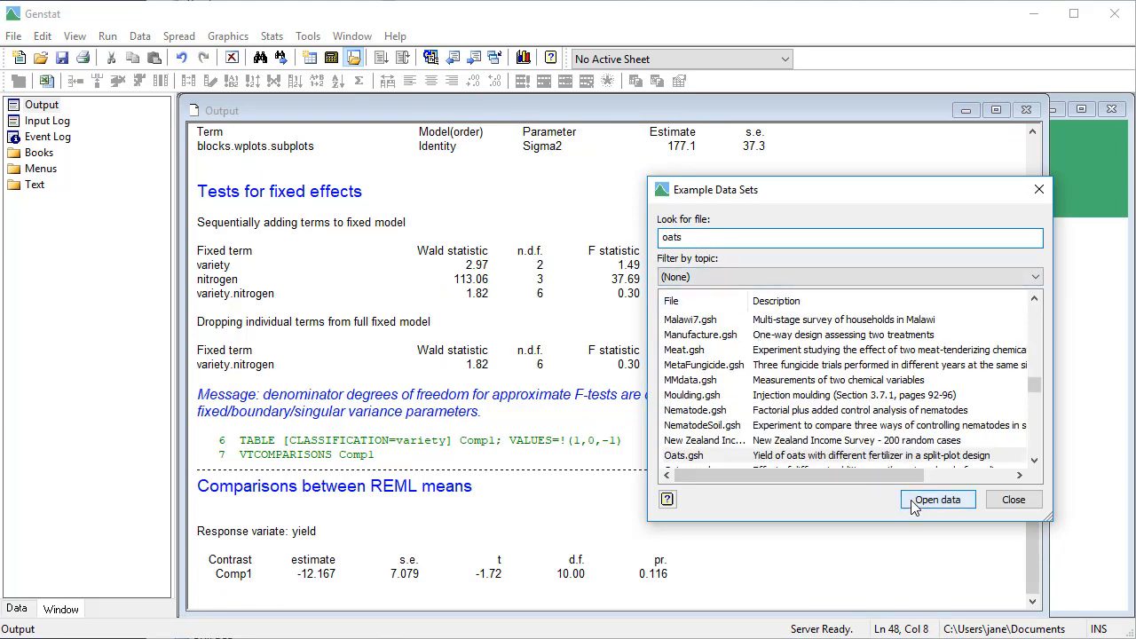
pyautogui.click(937, 499)
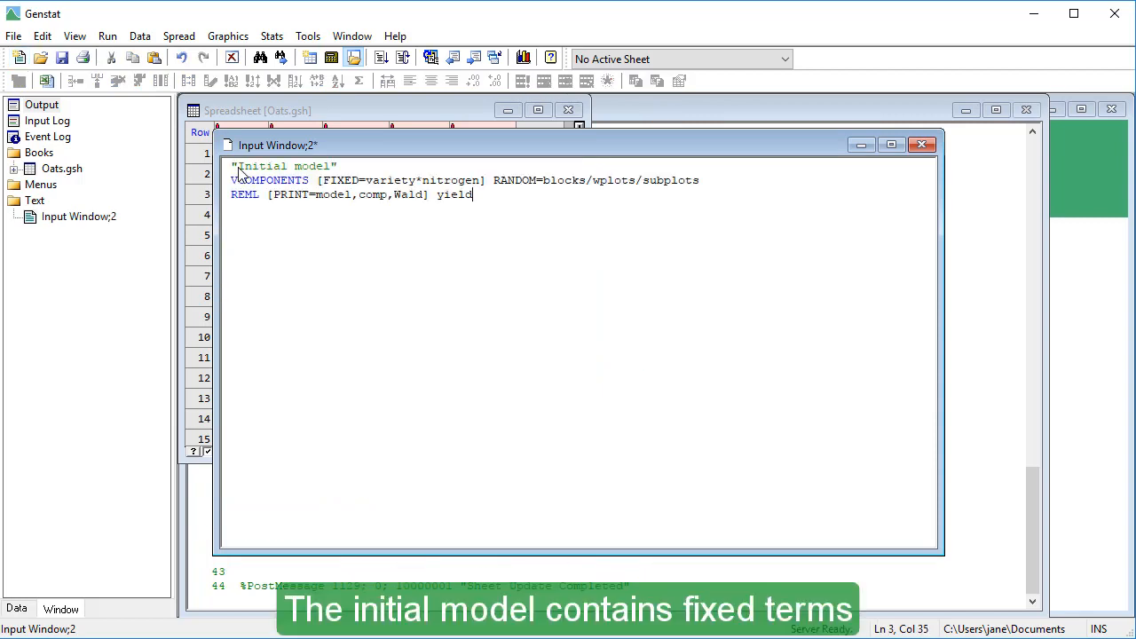
pyautogui.moveTo(227, 146)
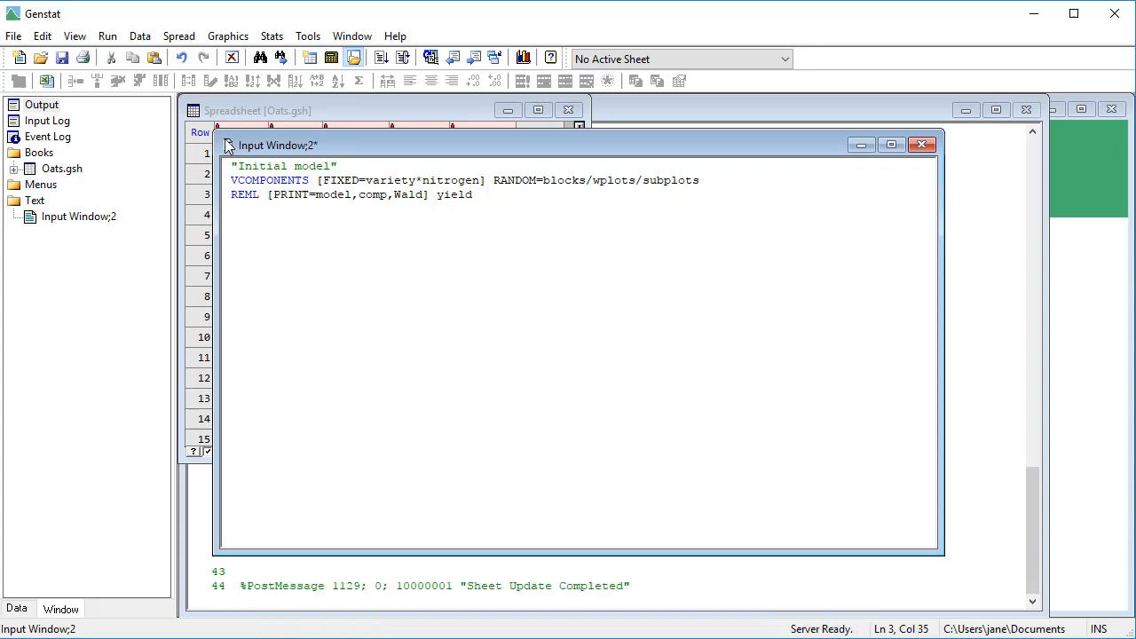
pyautogui.click(107, 36)
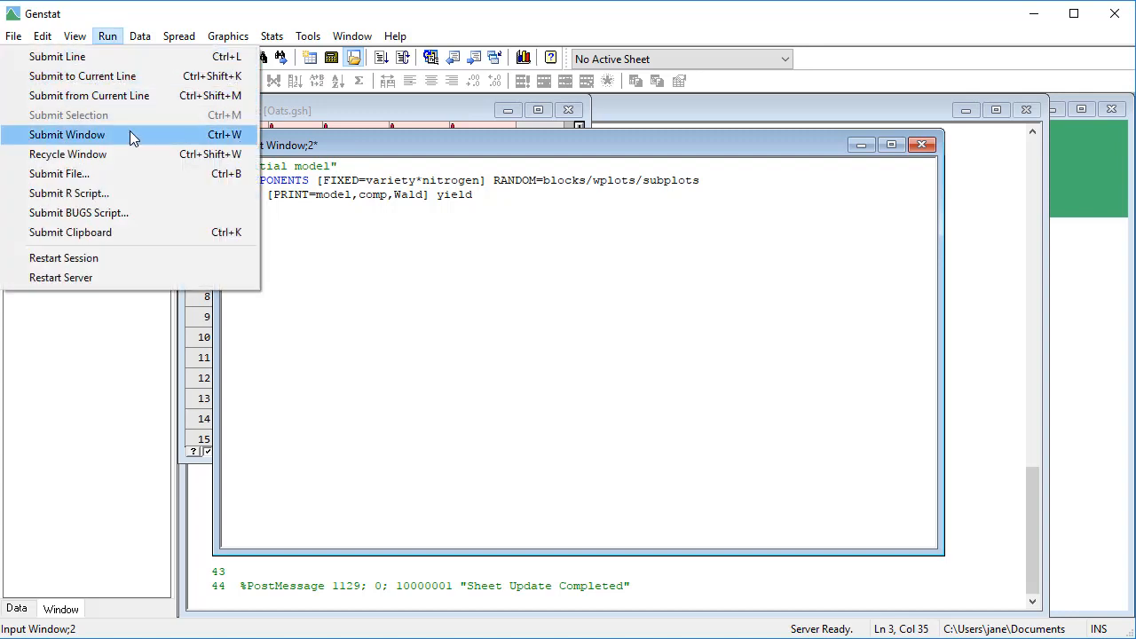
pyautogui.click(67, 135)
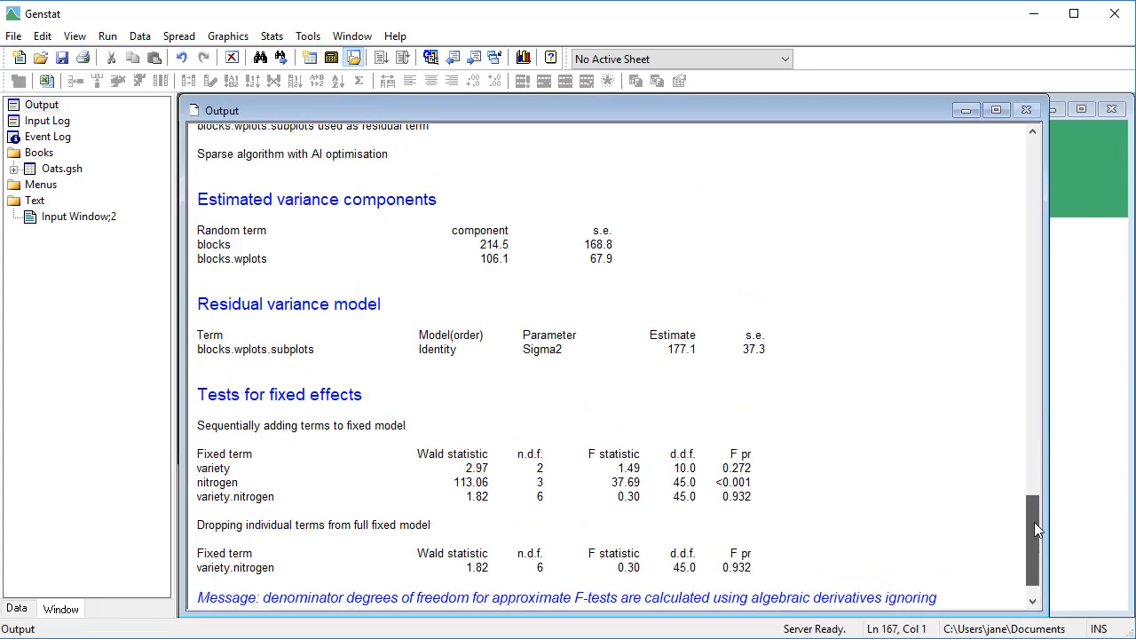
pyautogui.scroll(3)
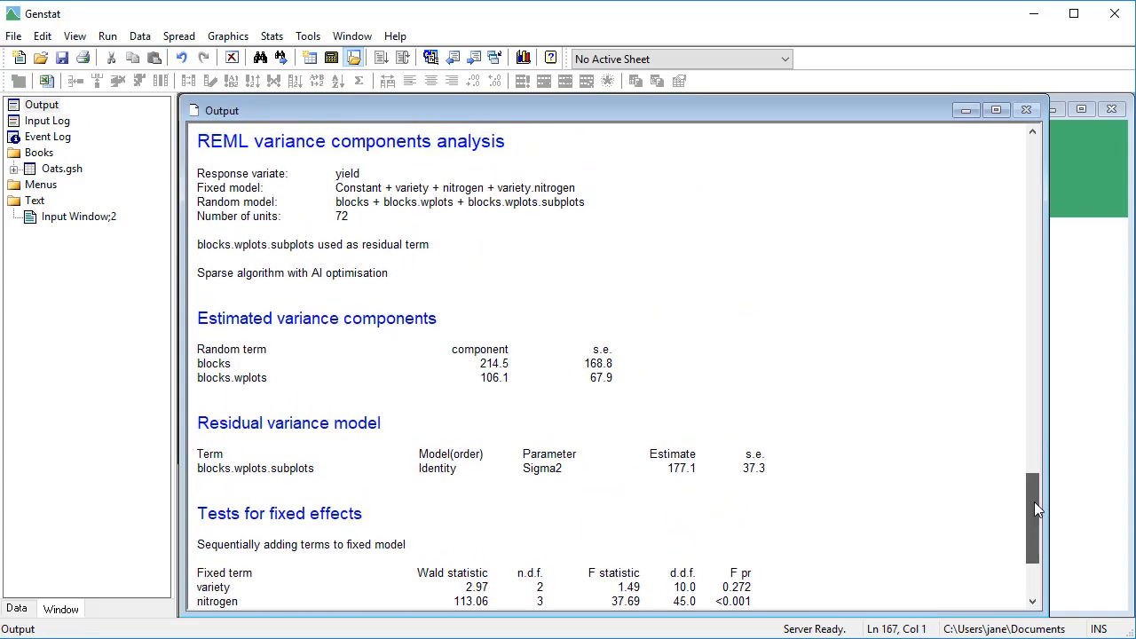
pyautogui.scroll(-3)
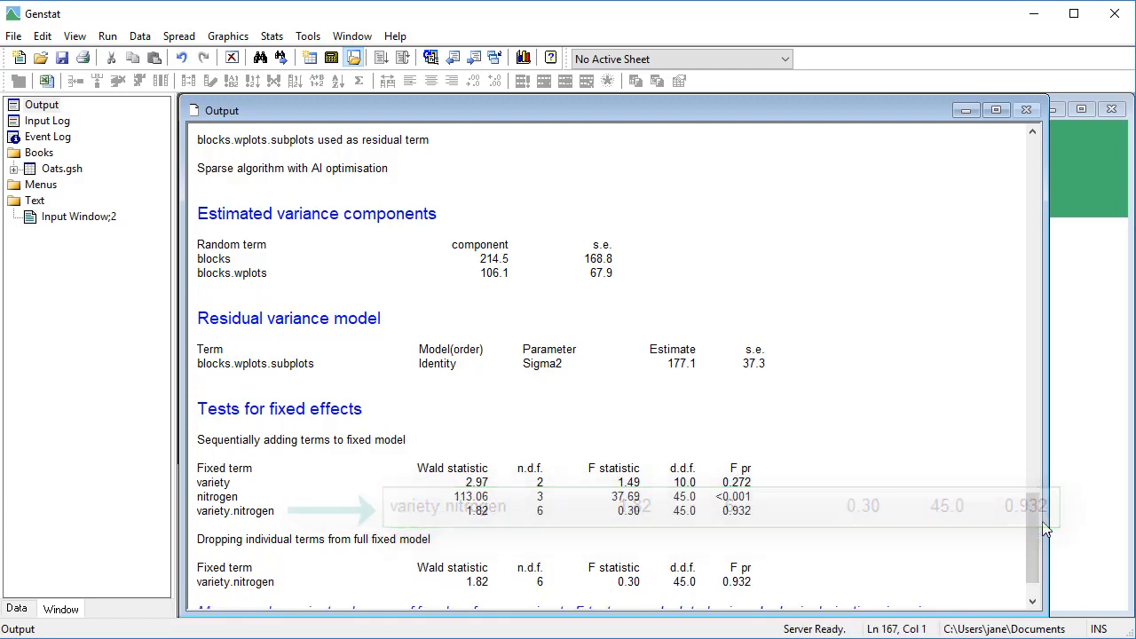
pyautogui.click(78, 217)
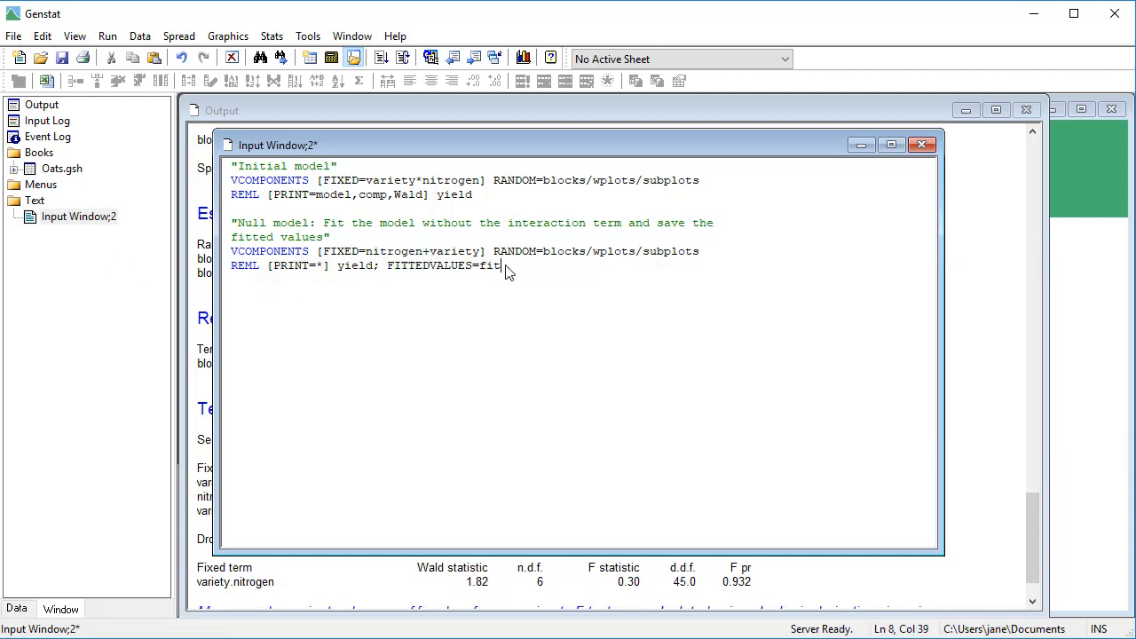
# Submit the null-model REML commands, then the full-model VCOMPONENTS/REML/VKEEP lines keeping V
pyautogui.moveTo(500, 264); pyautogui.dragTo(228, 224)
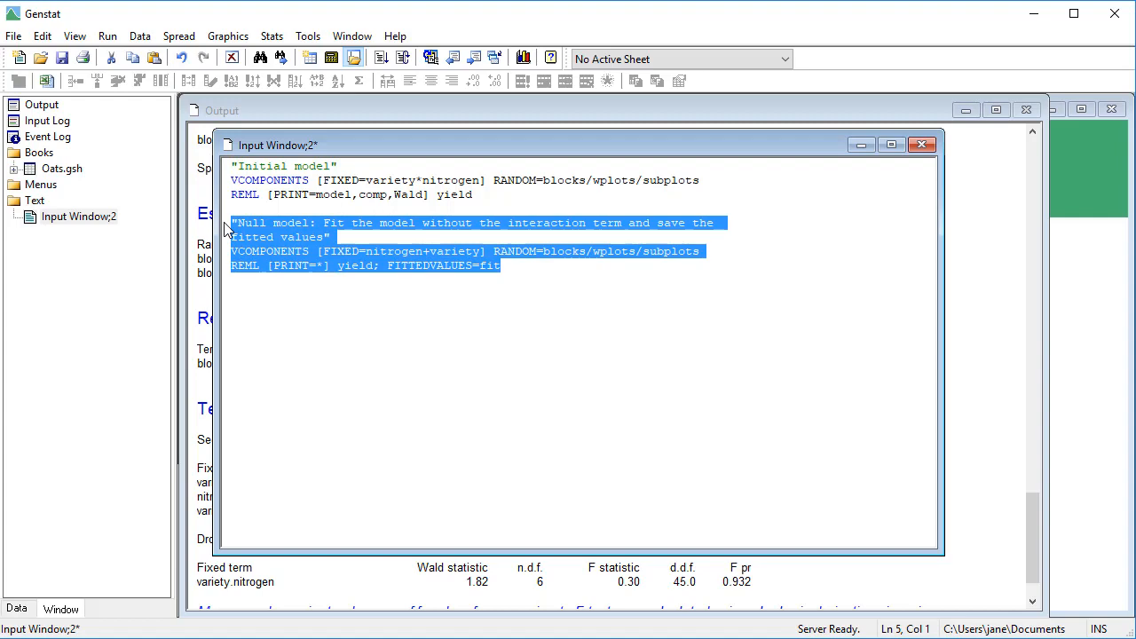
pyautogui.click(106, 36)
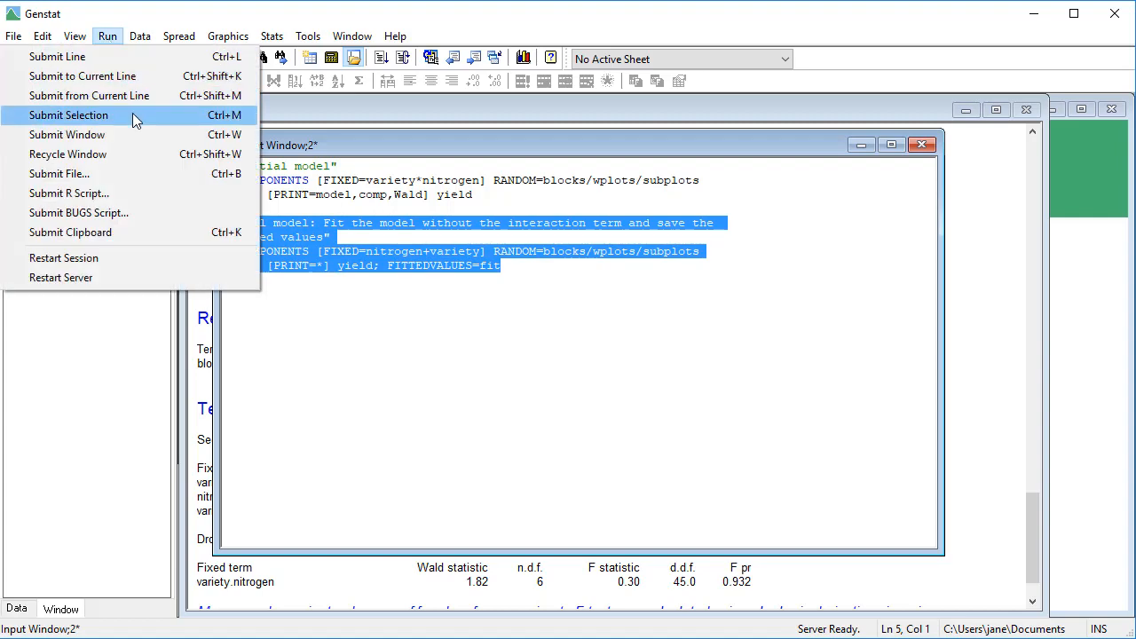
pyautogui.click(67, 114)
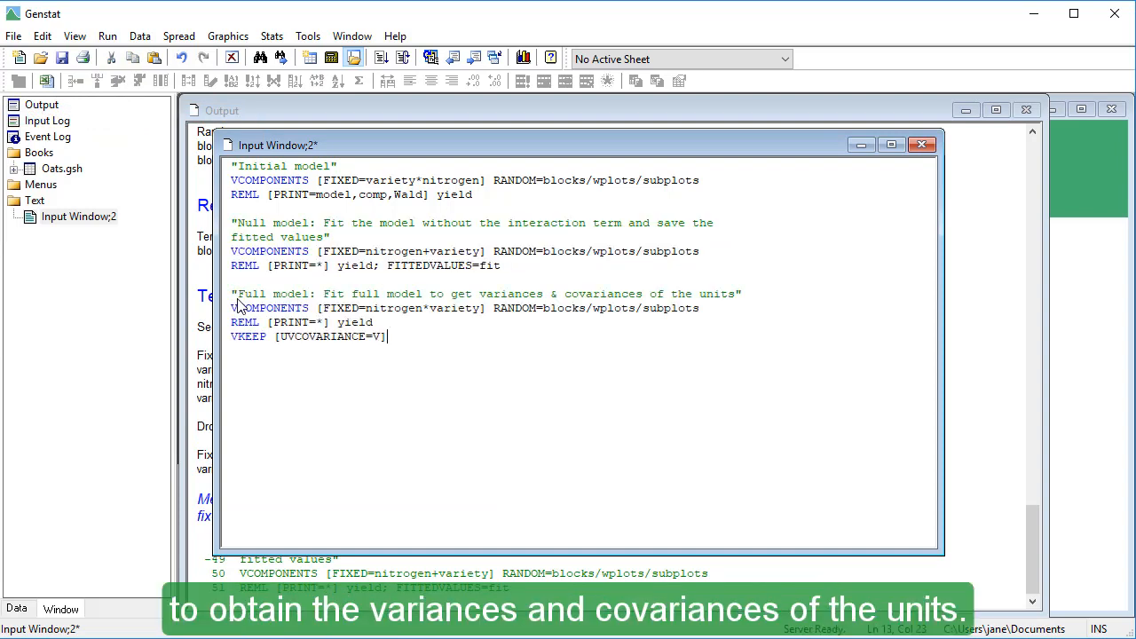
pyautogui.moveTo(243, 371)
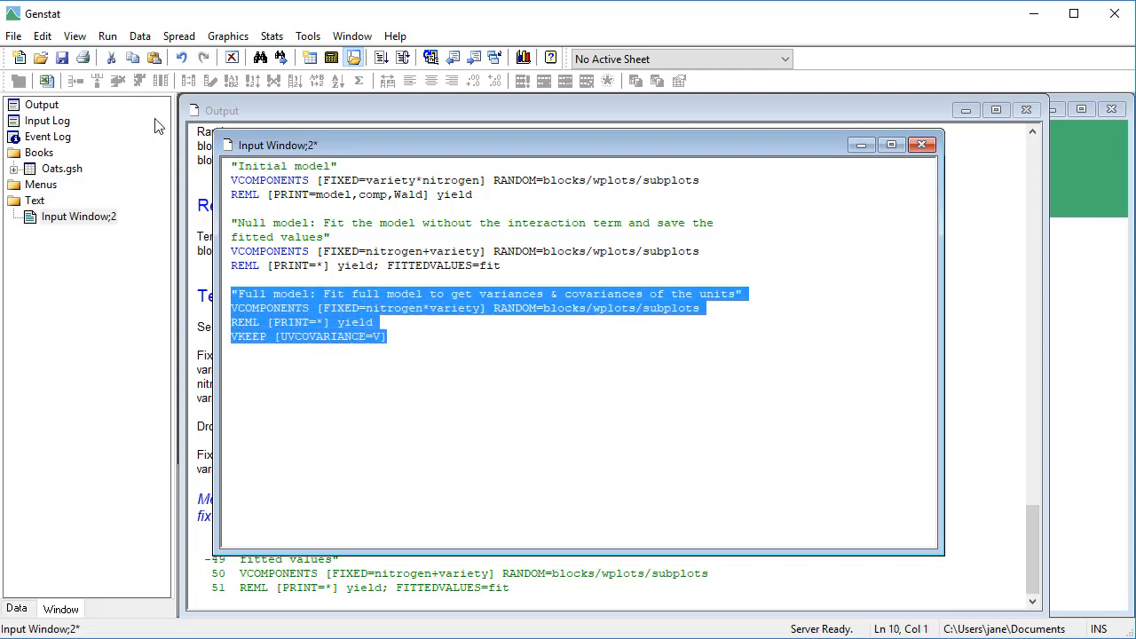
pyautogui.click(107, 35)
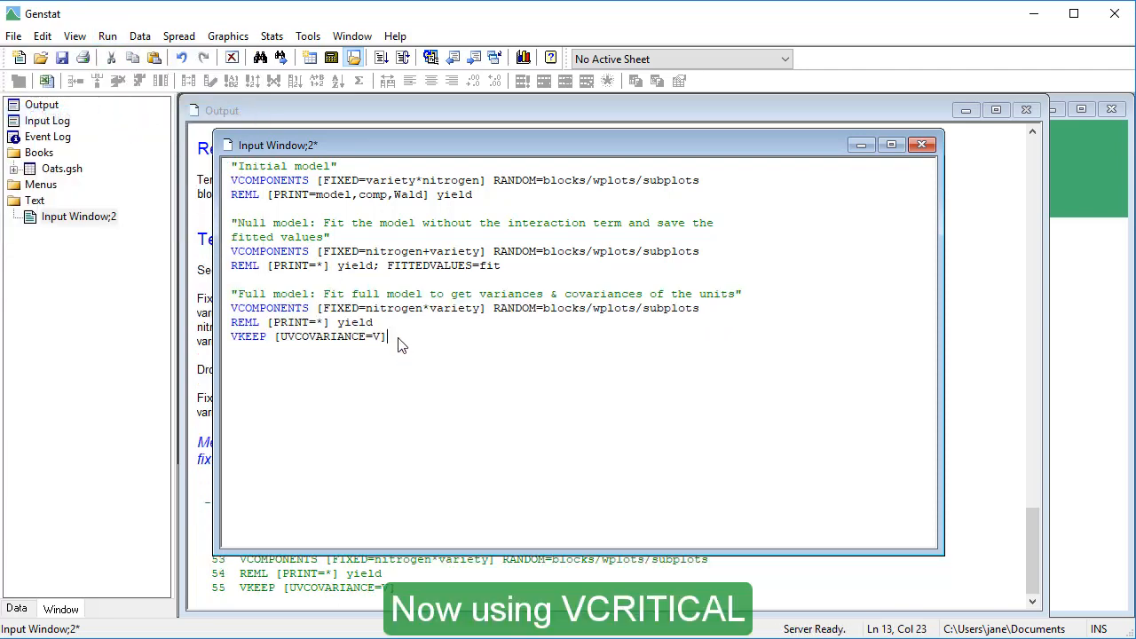
# Write VCRITICAL [UMEANS=fit; UVCOVARIANCE=V; TERM=variety.nitrogen] in the input window
pyautogui.write(']')
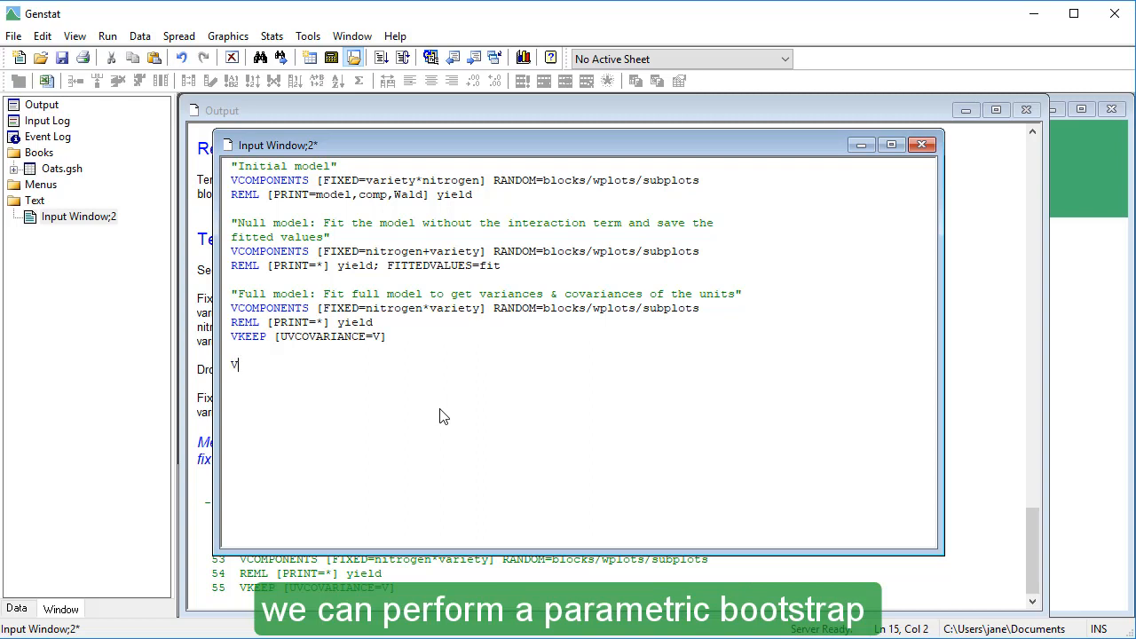
pyautogui.write('CRITICAL [')
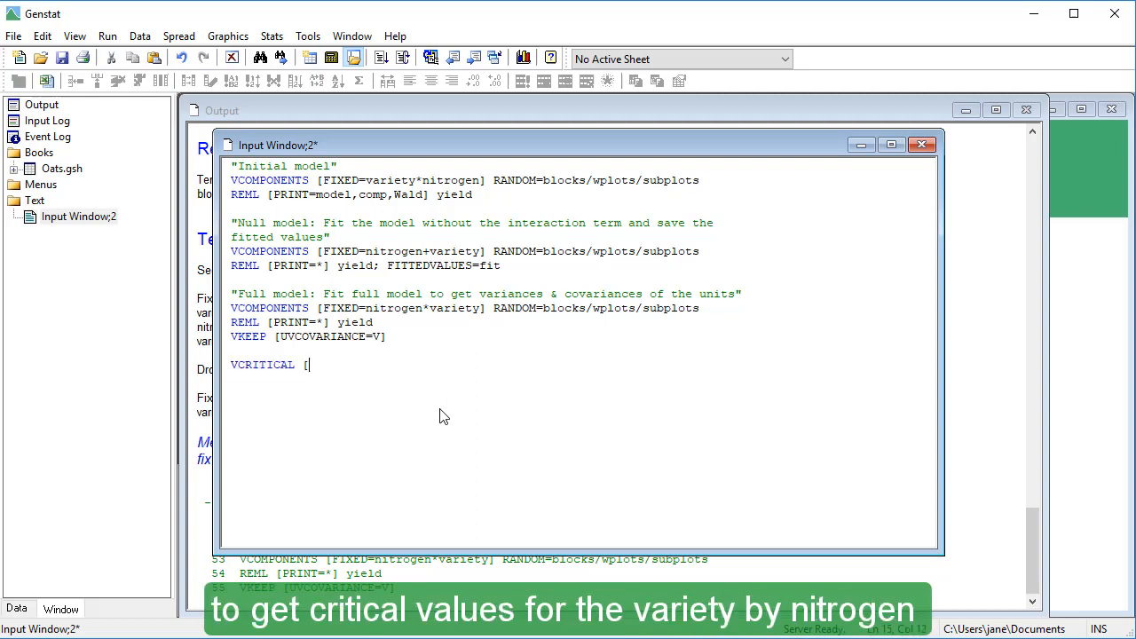
pyautogui.write('UMEANS')
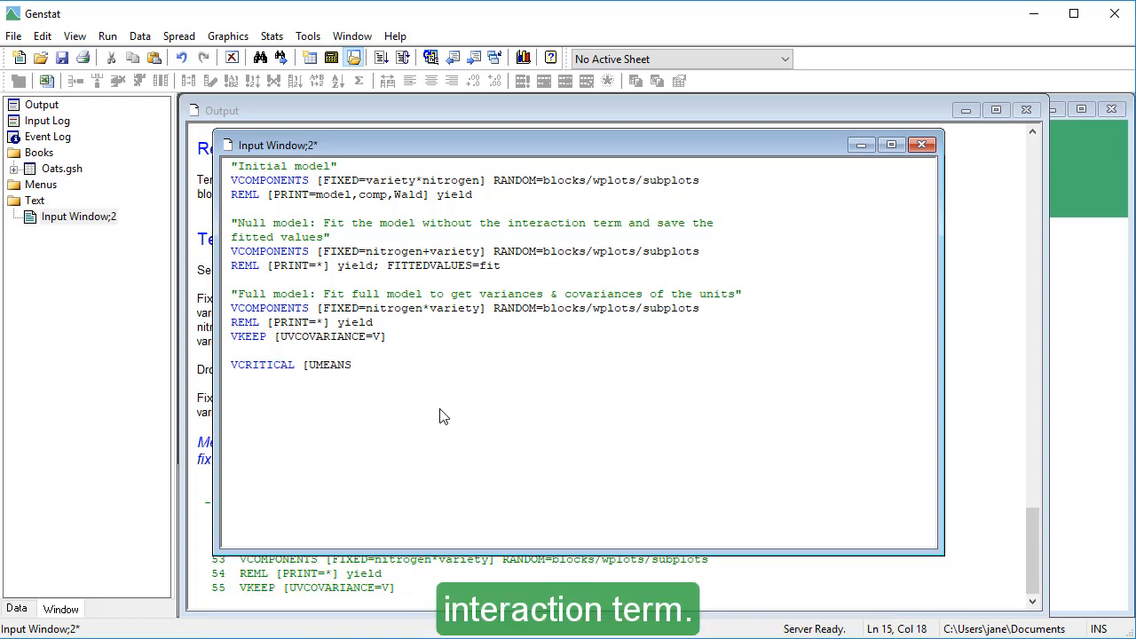
pyautogui.write('=fit;')
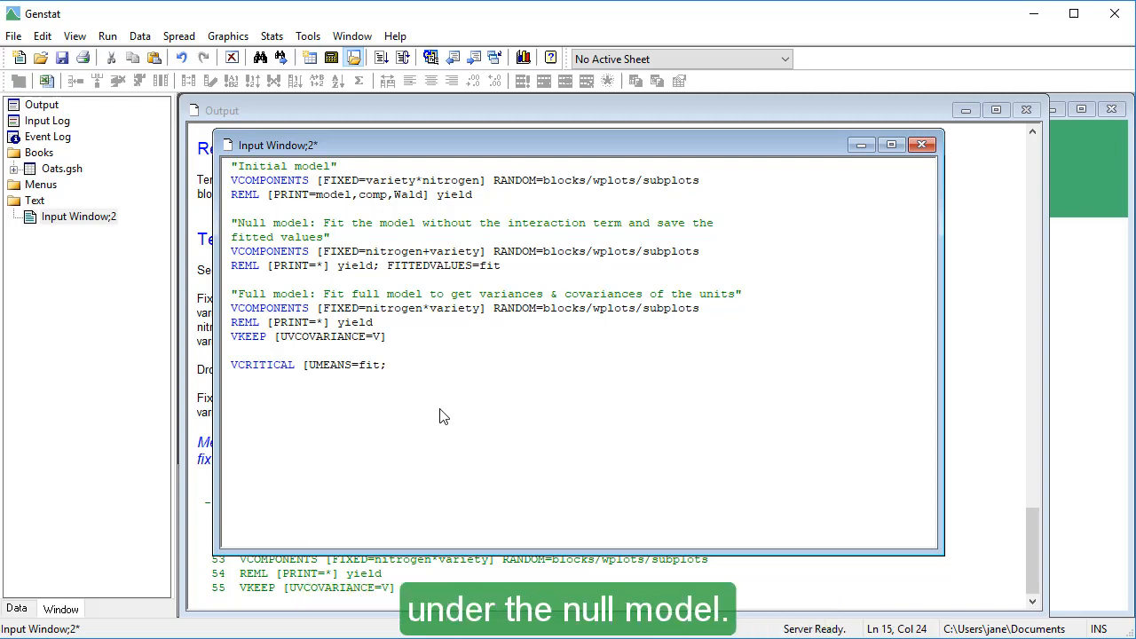
pyautogui.write('UVCOVARI')
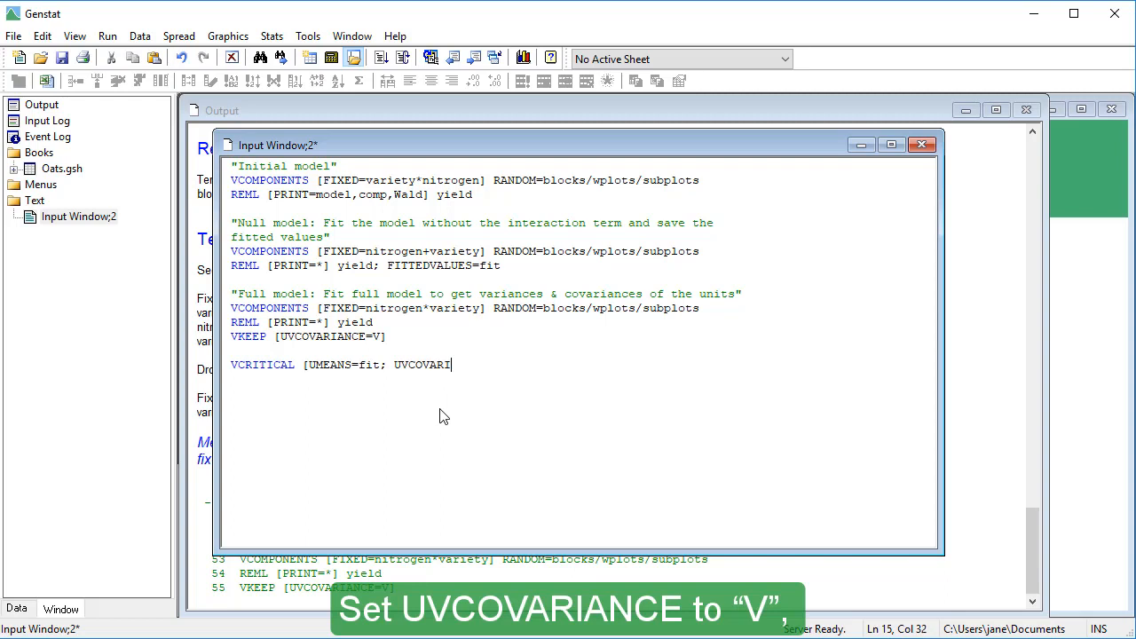
pyautogui.write('ANCE')
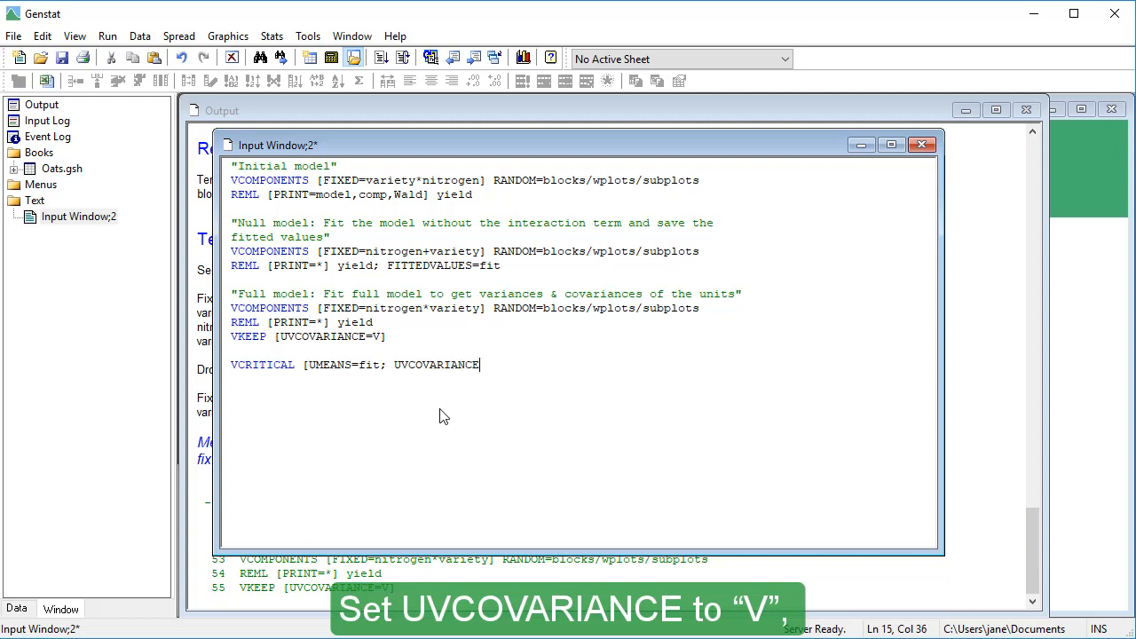
pyautogui.write('=V;')
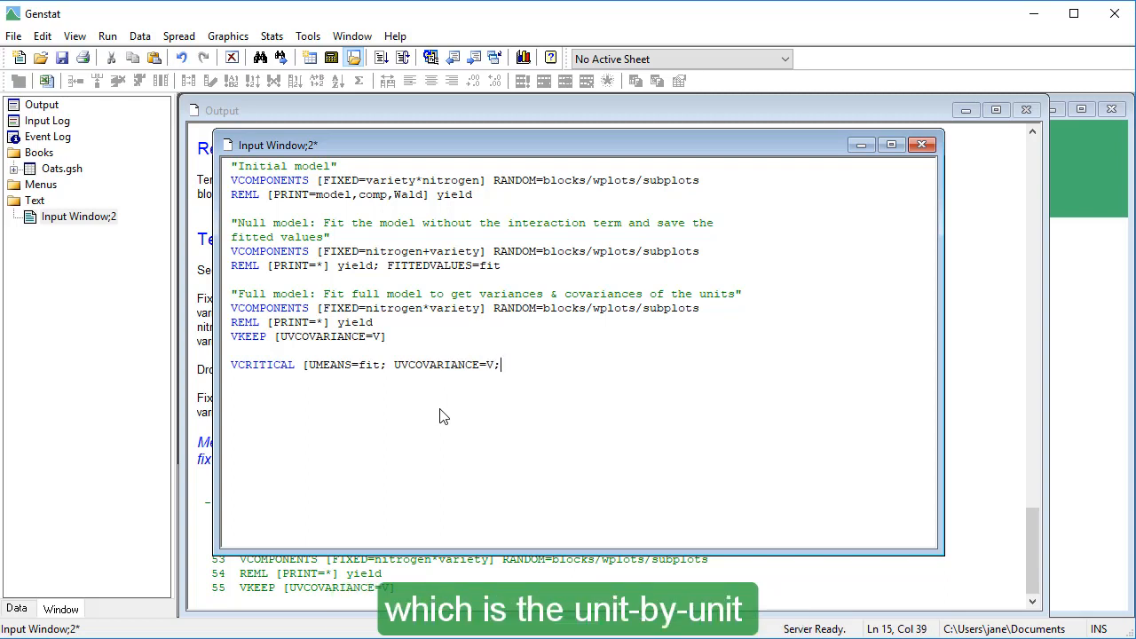
pyautogui.write('TERM')
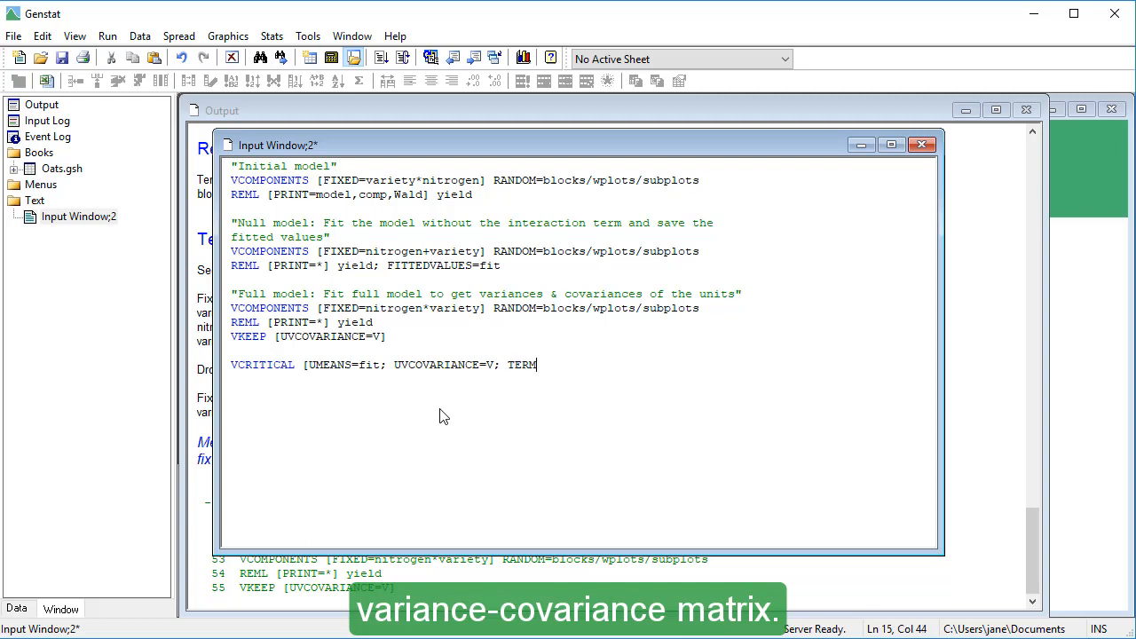
pyautogui.write('=v')
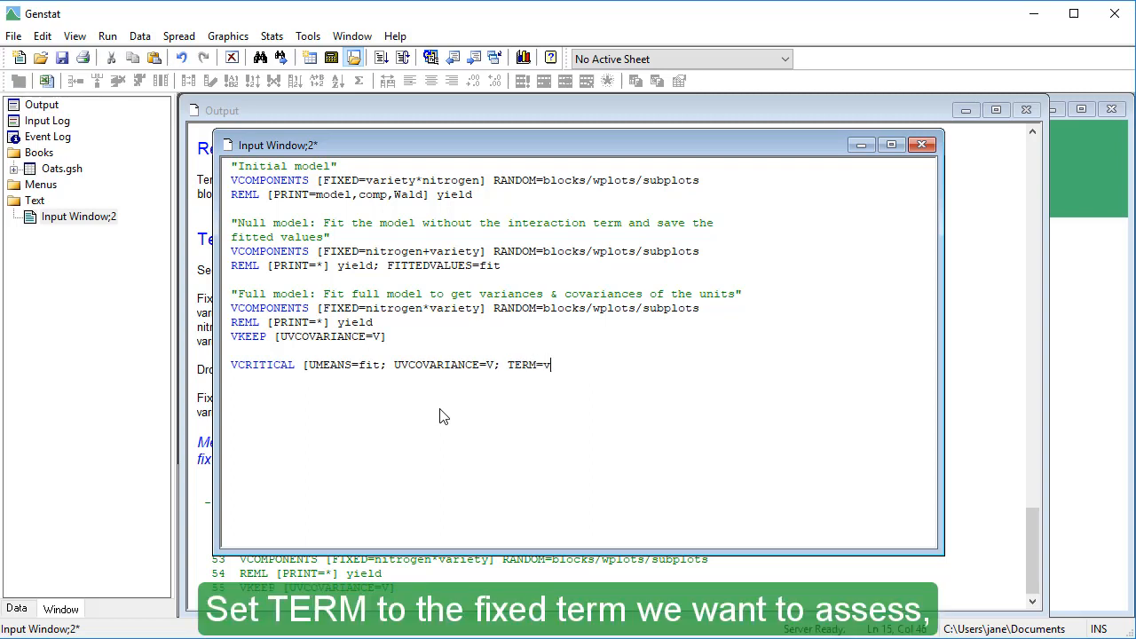
pyautogui.write('ariety.')
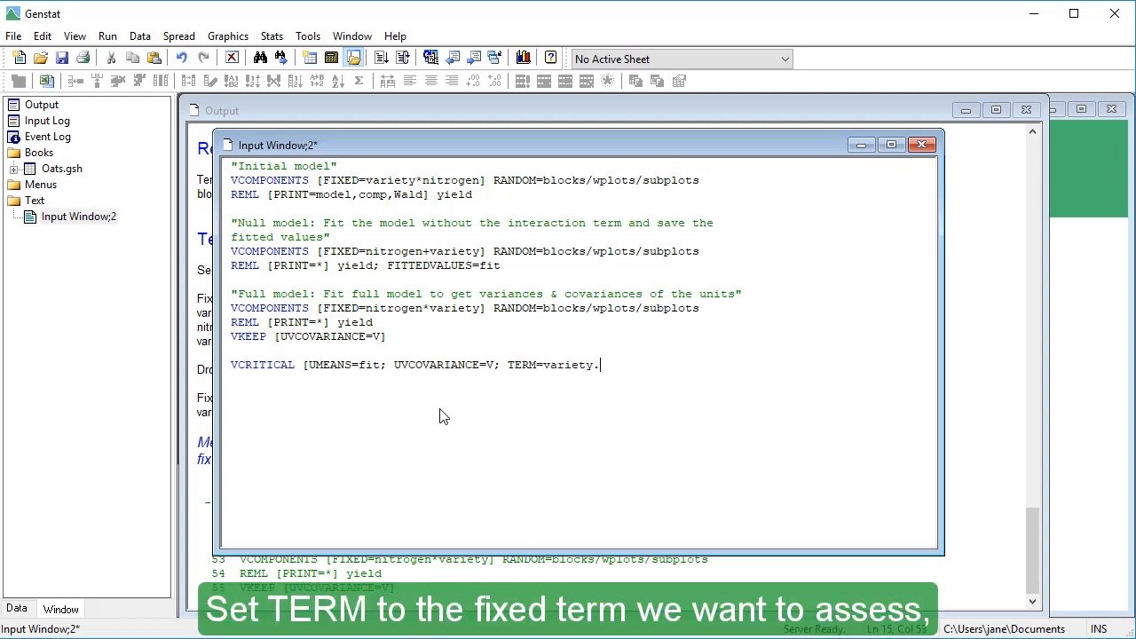
pyautogui.write('nitrogen]')
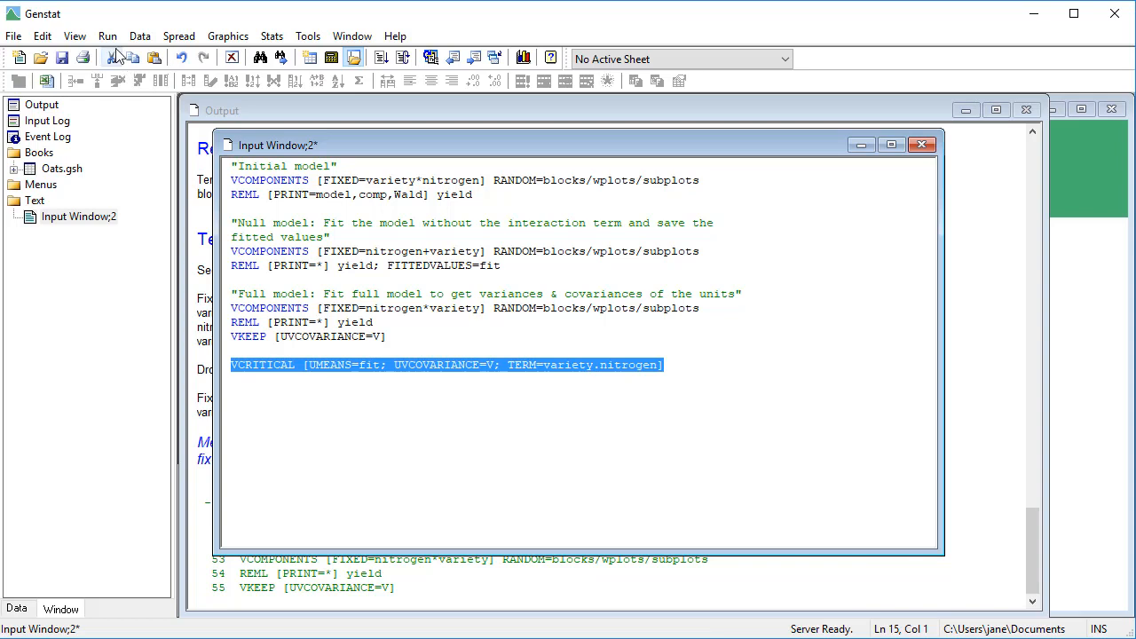
# Submit the selected VCRITICAL line via Run > Submit Selection
pyautogui.click(107, 35)
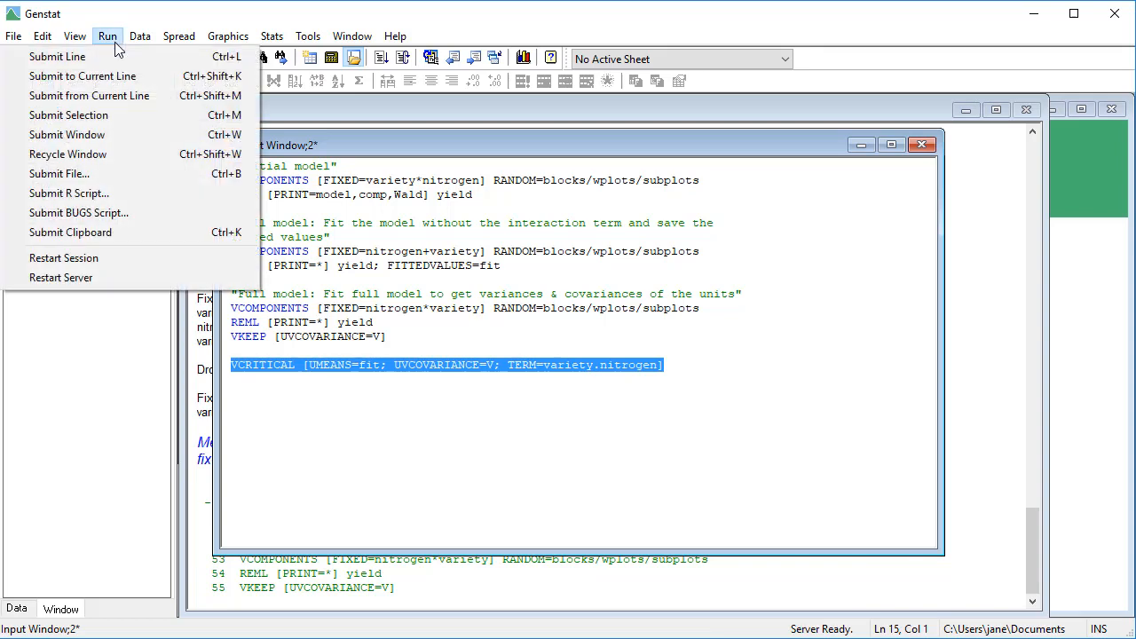
pyautogui.click(68, 113)
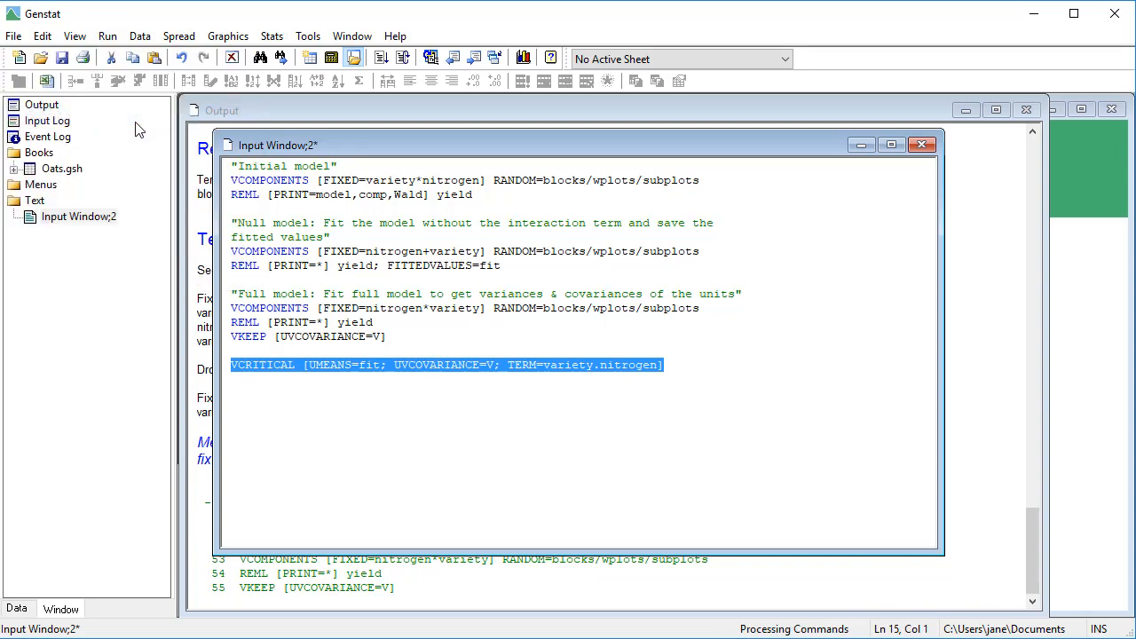